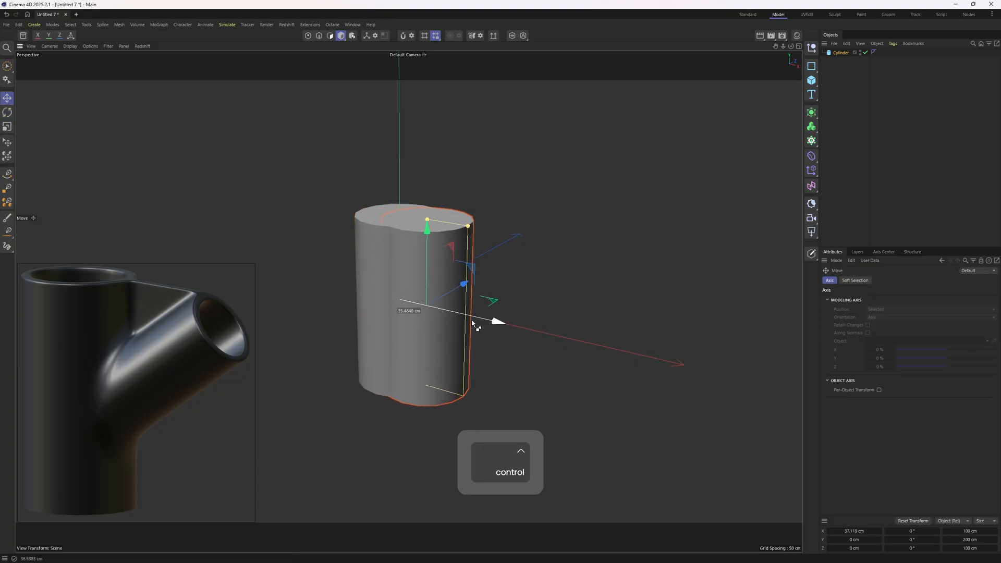
# - Duplicate the cylinder and rotate the copy diagonally into the first as the side branch
pyautogui.press('r')
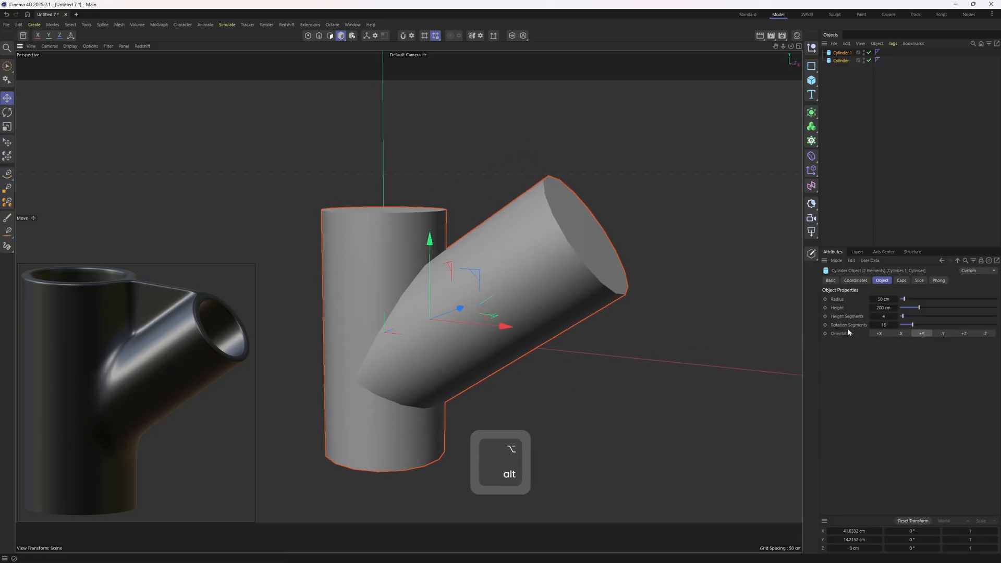
pyautogui.press('n')
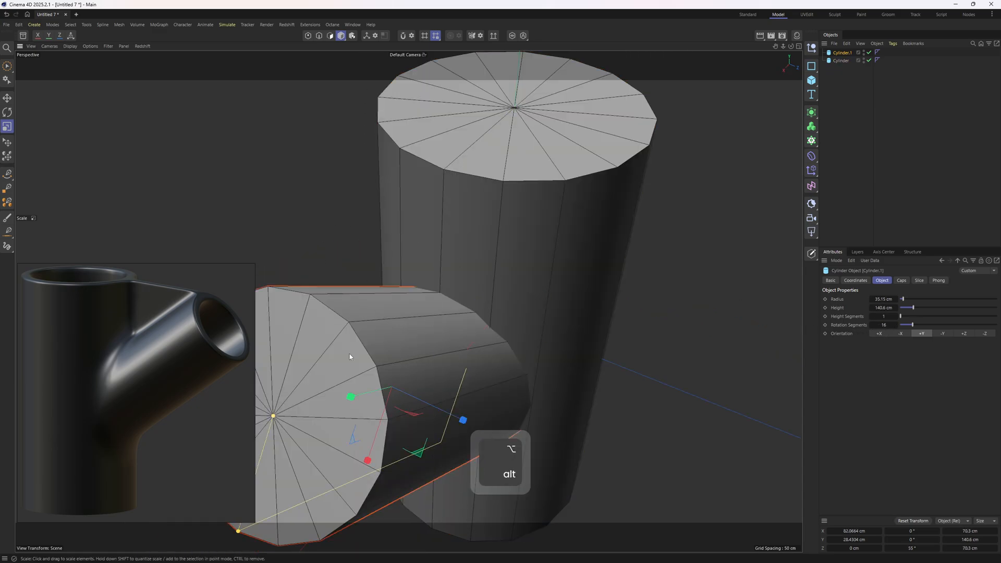
# - Scale the 12-sided branch cylinder so its lower end sinks into the main cylinder
pyautogui.moveTo(350, 356); pyautogui.dragTo(462, 337)
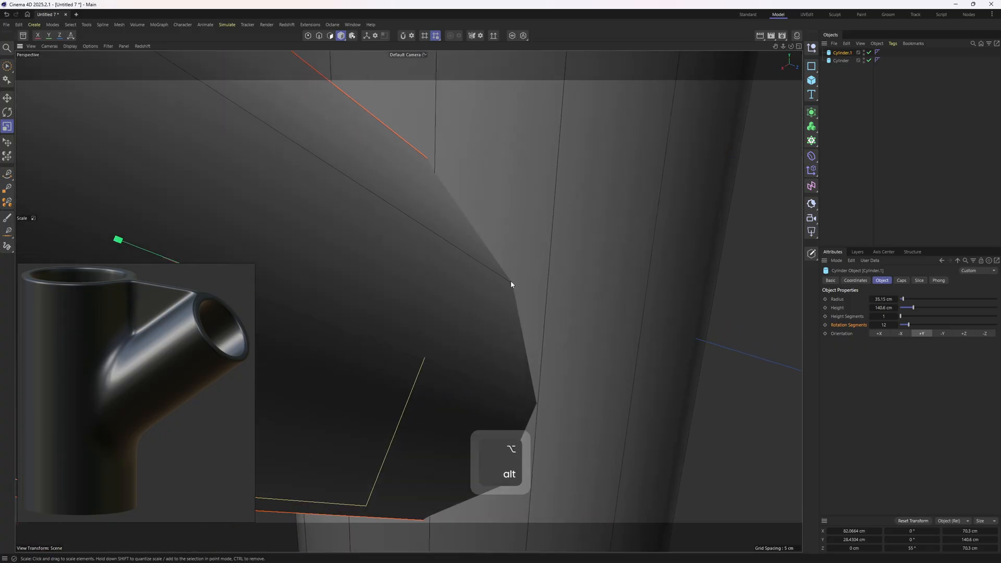
pyautogui.moveTo(553, 354)
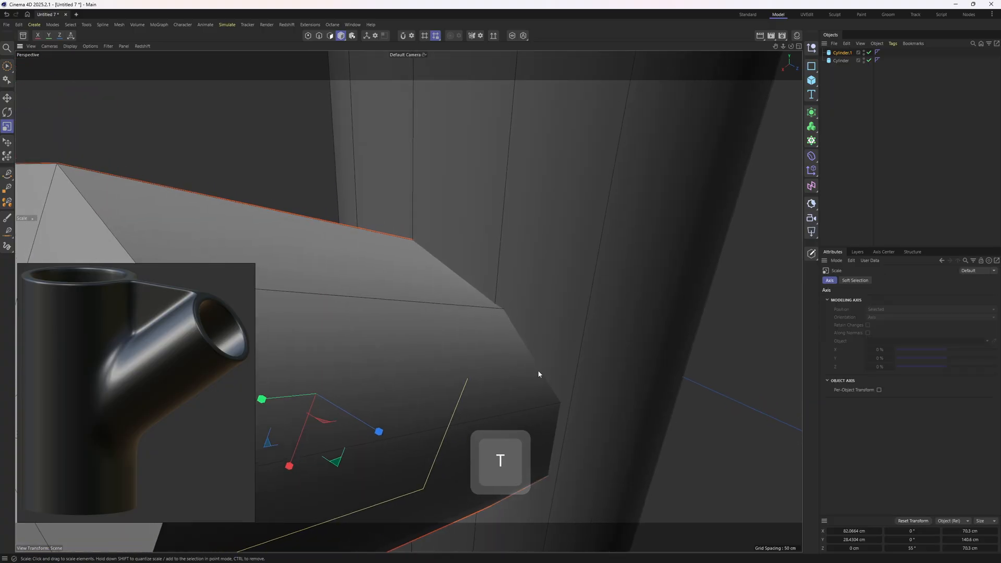
pyautogui.moveTo(262, 398); pyautogui.dragTo(315, 397)
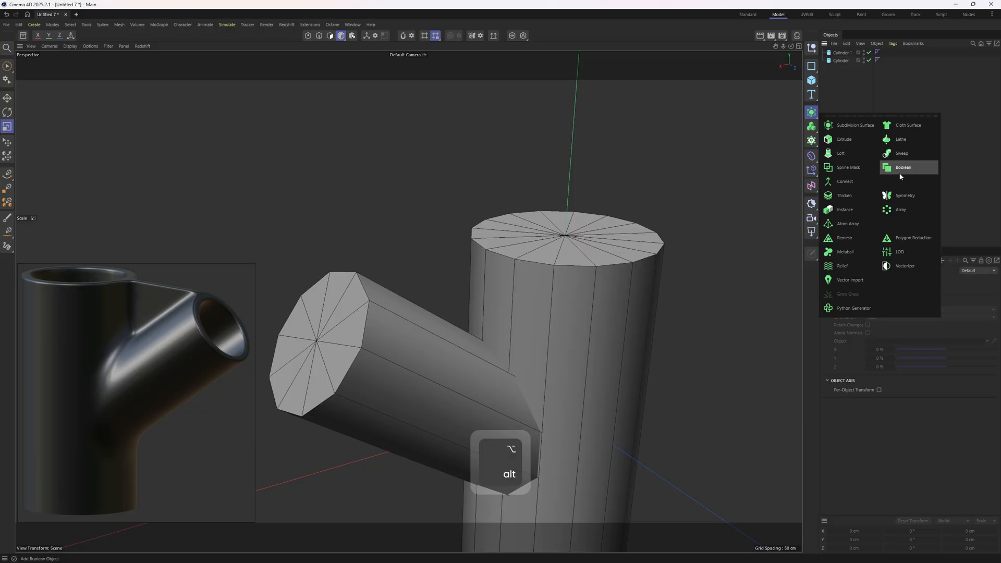
# - Combine both cylinders in a Boolean and make it a single editable polygon object
pyautogui.click(903, 167)
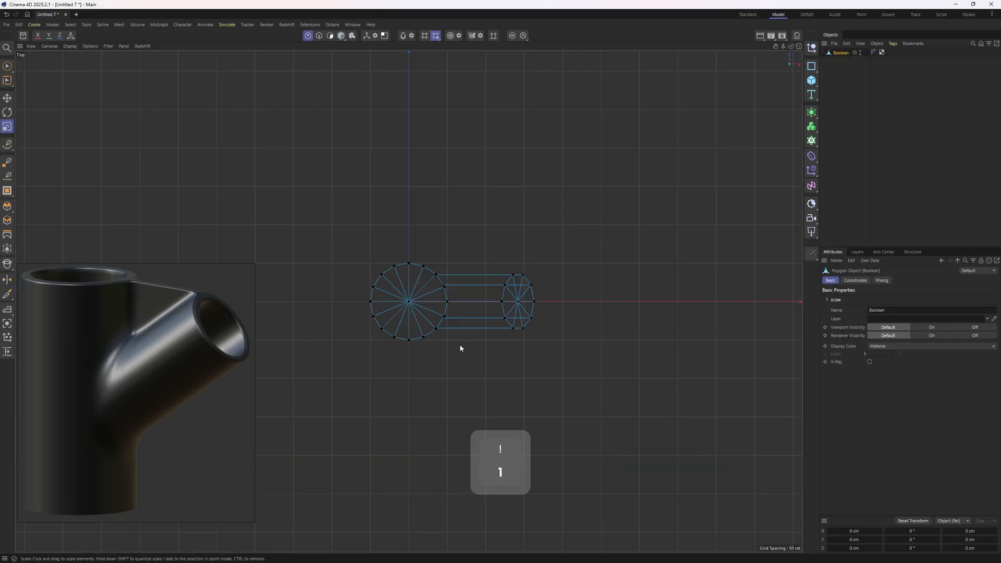
pyautogui.click(8, 66)
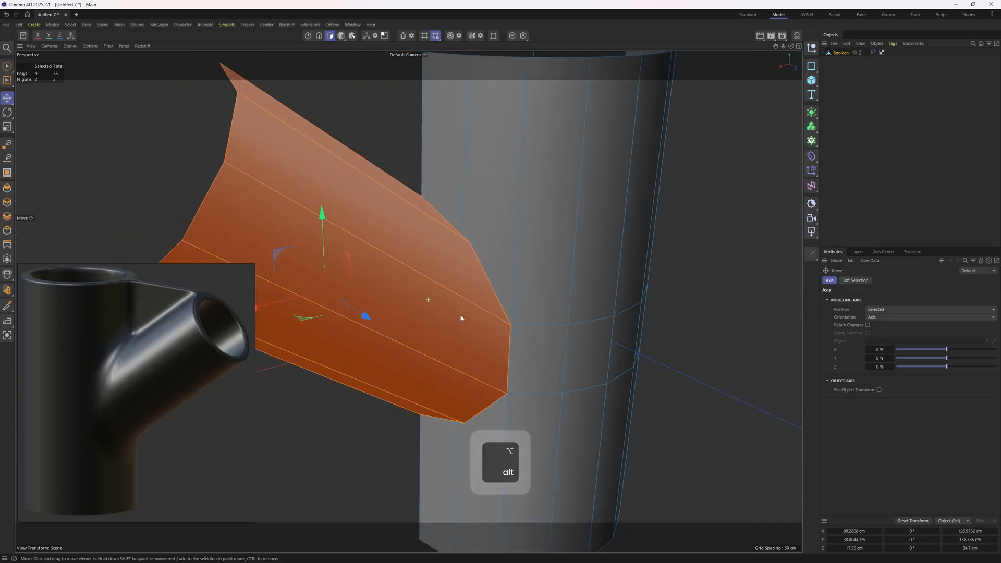
# - Line-cut new edges between junction points along the branch-to-cylinder seam
pyautogui.press('k')
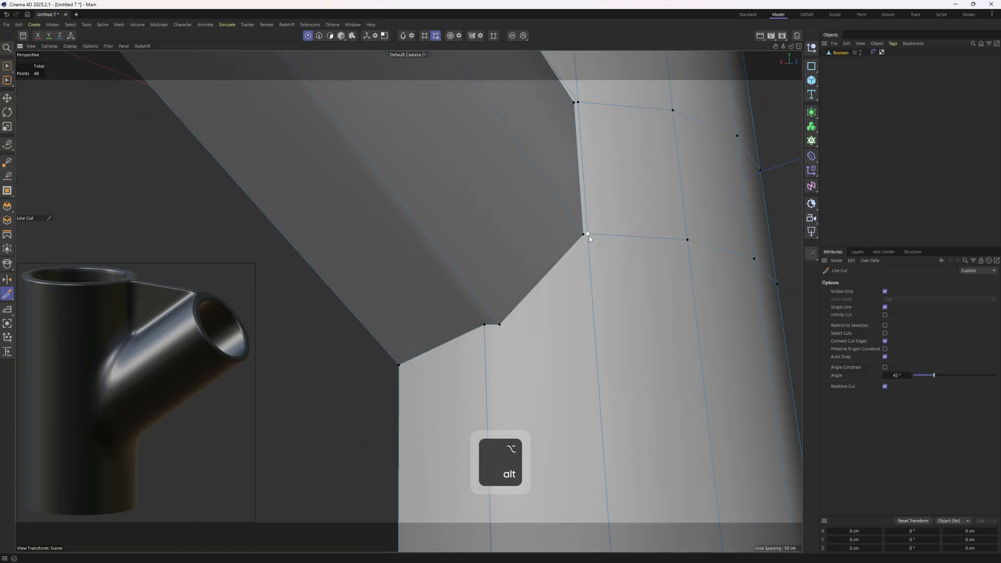
pyautogui.click(485, 359)
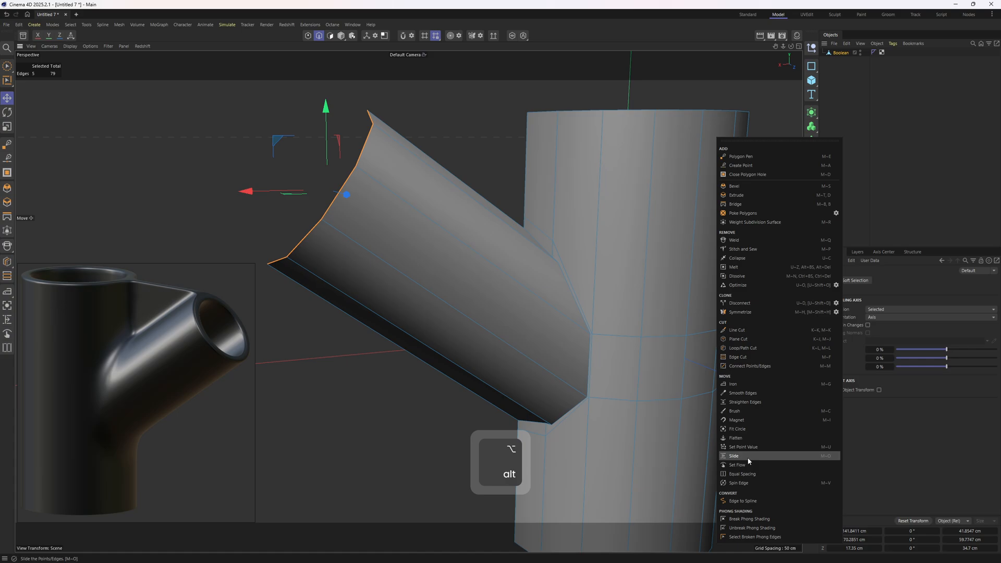
# - Slide the selected branch edges along the mesh to even the junction spacing
pyautogui.click(734, 456)
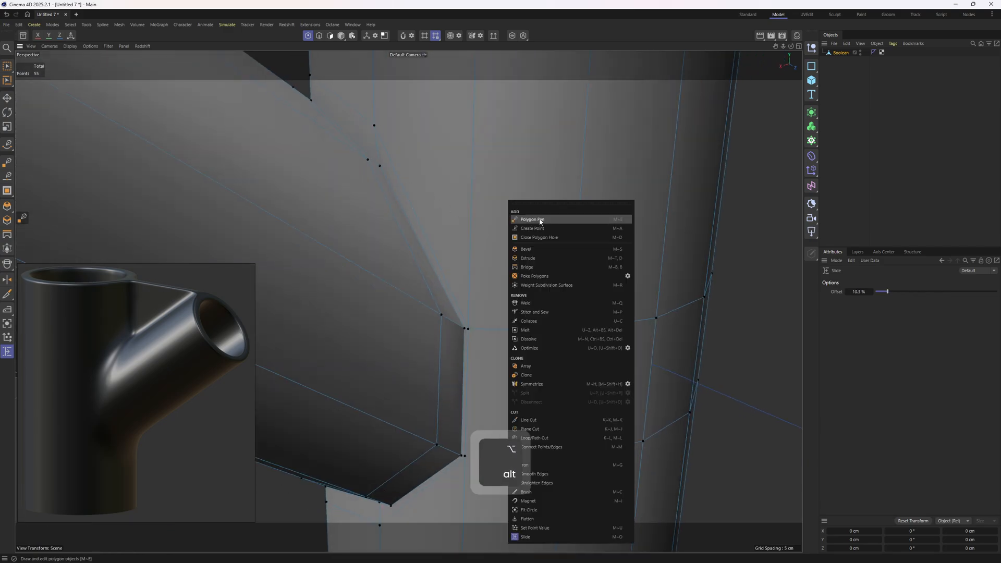
pyautogui.click(533, 220)
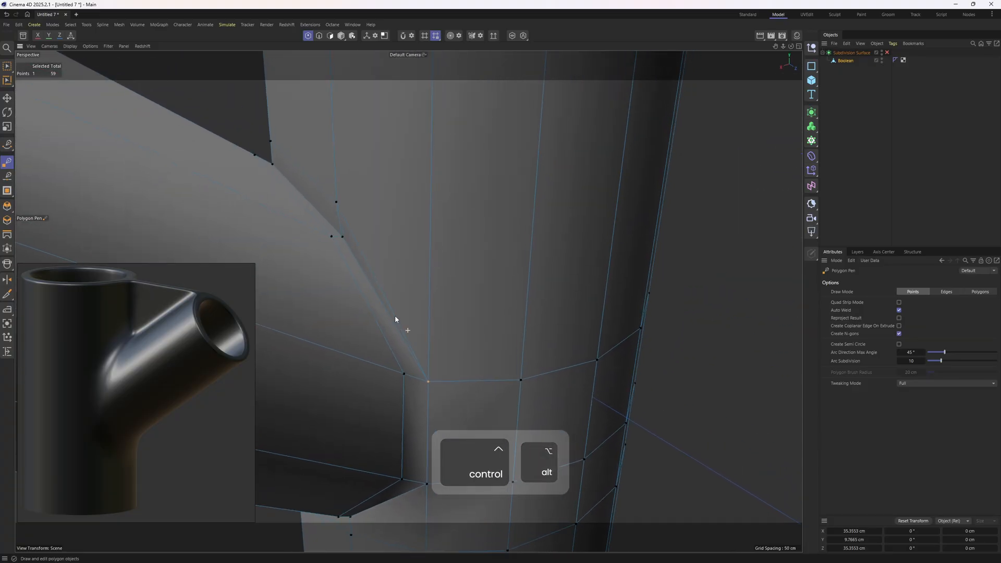
# - Add a point with the Polygon Pen to redraw the junction faces
pyautogui.click(530, 237)
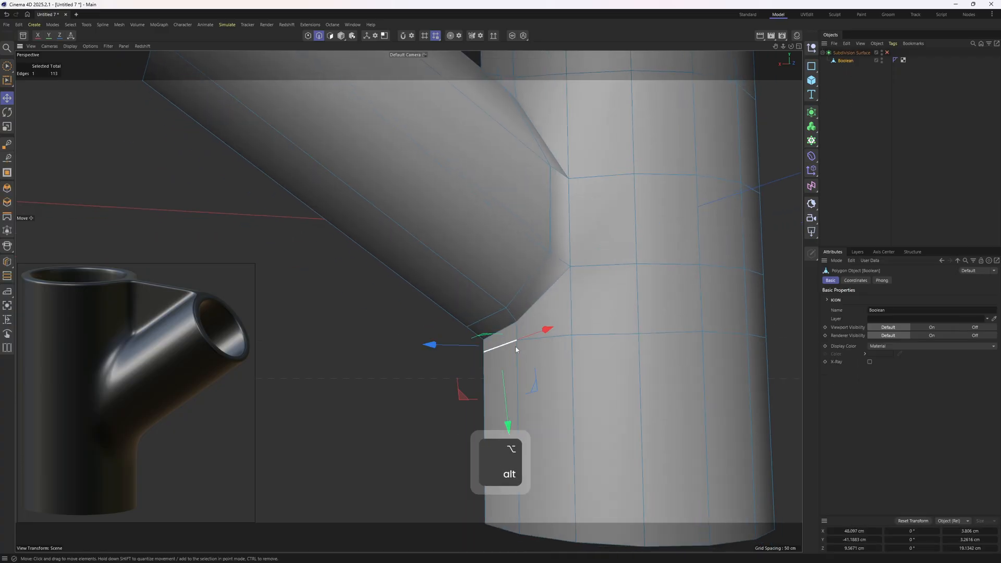
# - Set the move axis orientation and drag the junction edge into place
pyautogui.rightClick(514, 345)
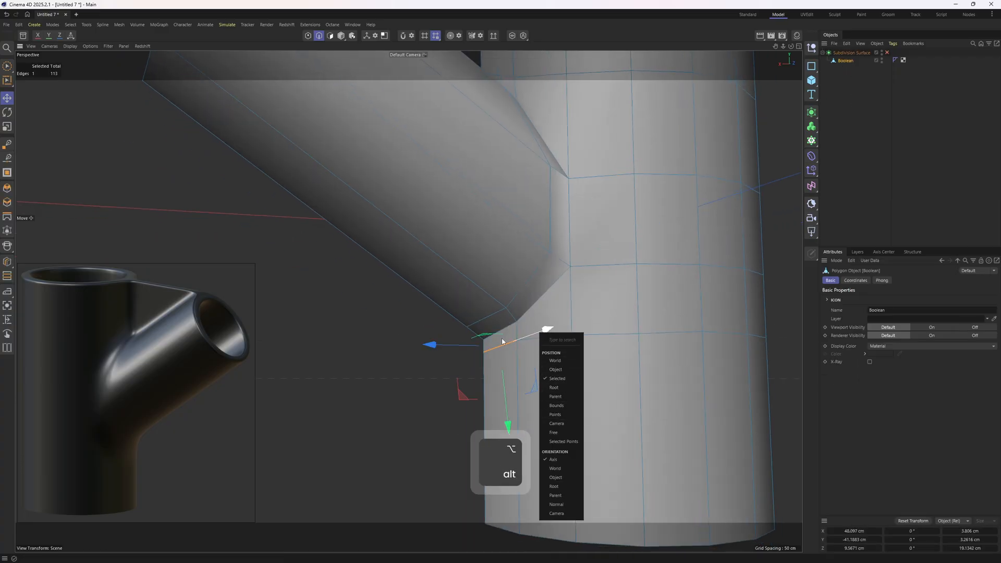
pyautogui.moveTo(567, 495)
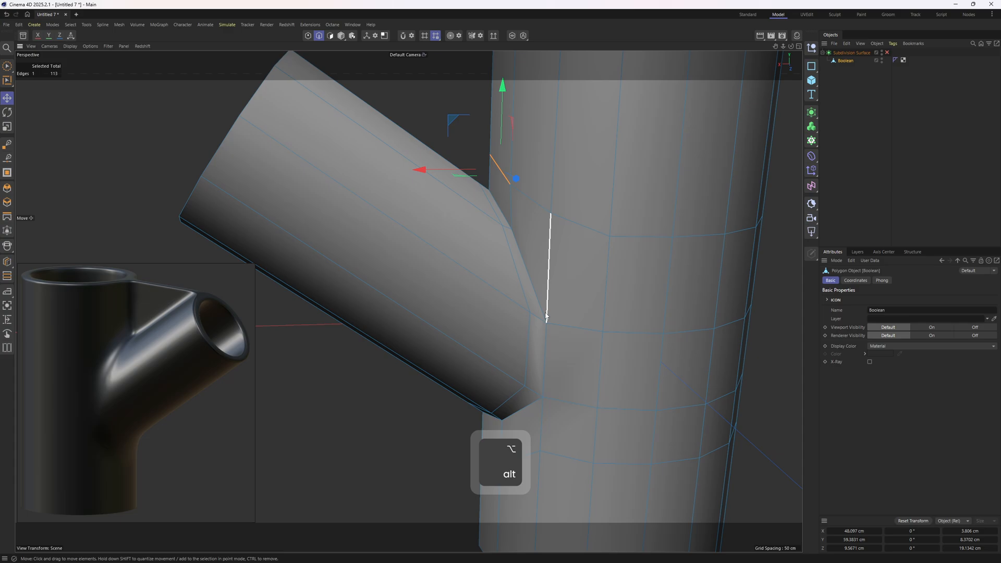
pyautogui.press('m')
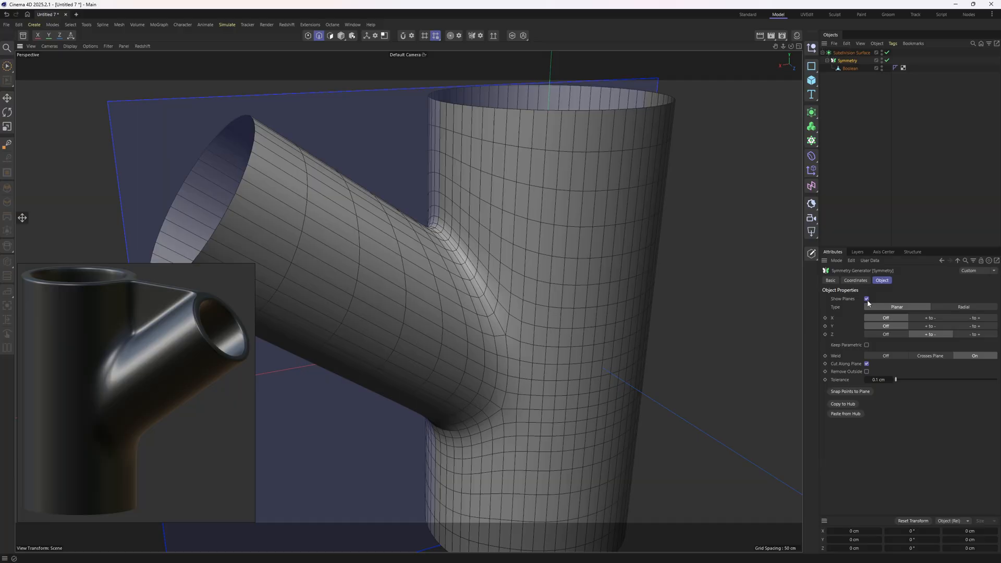
# - Orbit around the mirrored pipe to inspect the smoothed junction
pyautogui.press('n')
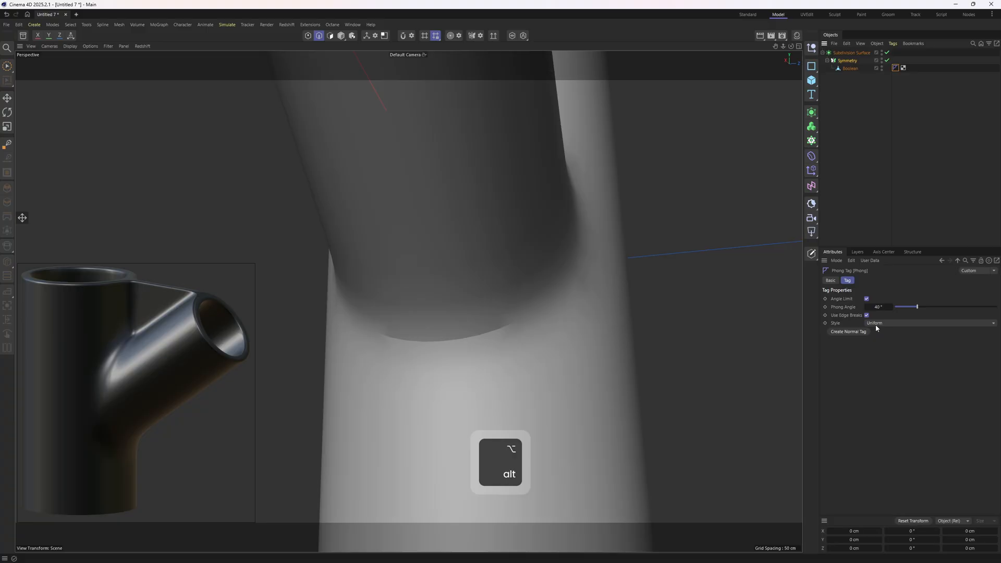
pyautogui.moveTo(917, 306); pyautogui.dragTo(933, 306)
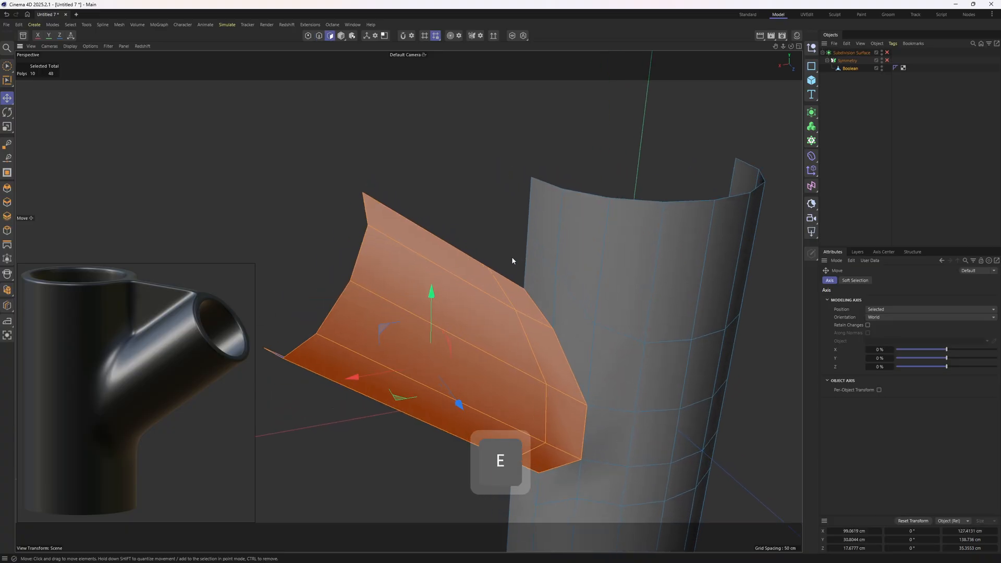
pyautogui.moveTo(734, 149)
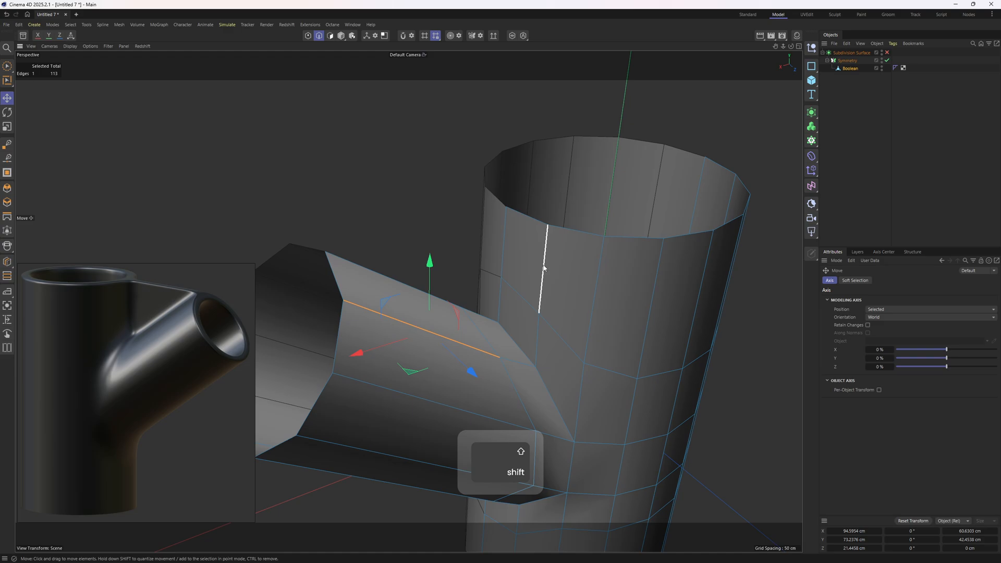
# - Stitch the branch's loose edge onto the main pipe and adjust the triangular gap geometry
pyautogui.rightClick(544, 268)
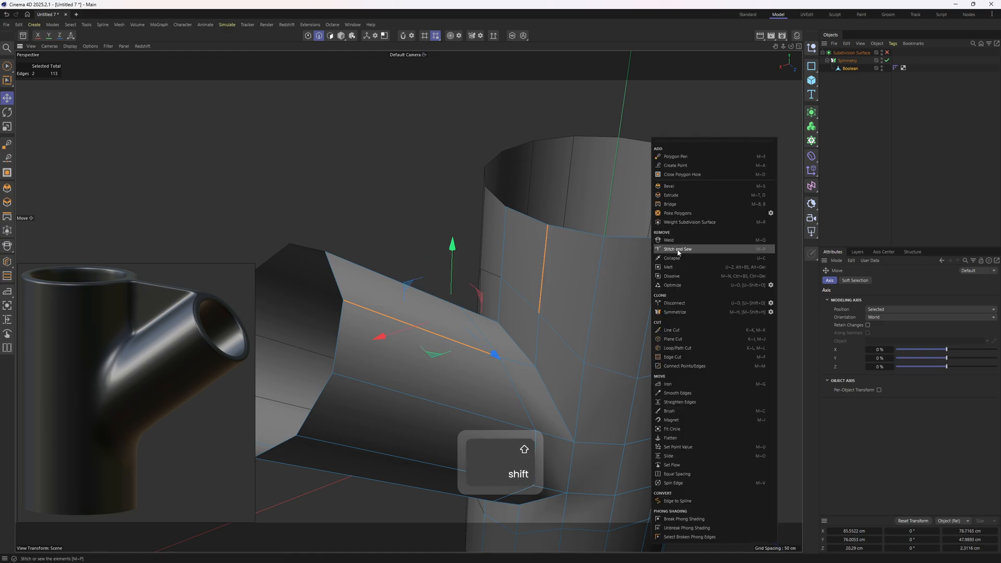
pyautogui.click(677, 250)
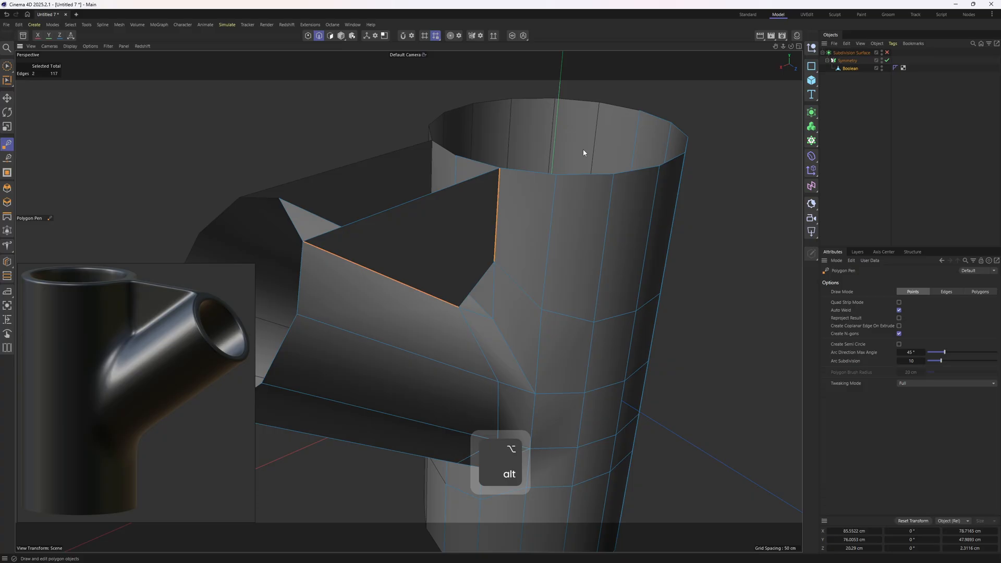
pyautogui.moveTo(583, 152); pyautogui.dragTo(439, 366)
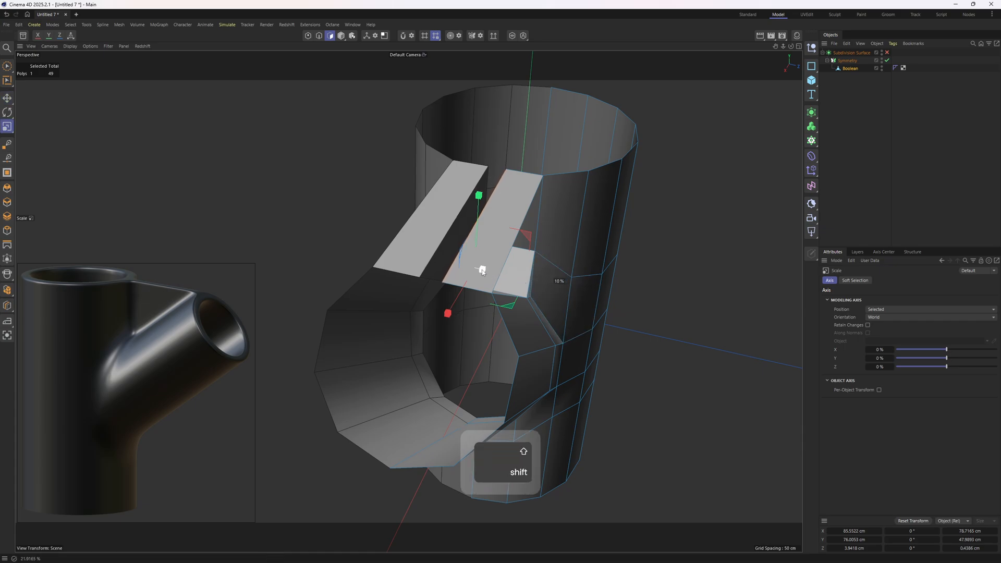
# - Scale the strip of junction faces and delete the unwanted geometry
pyautogui.moveTo(482, 268); pyautogui.dragTo(463, 263)
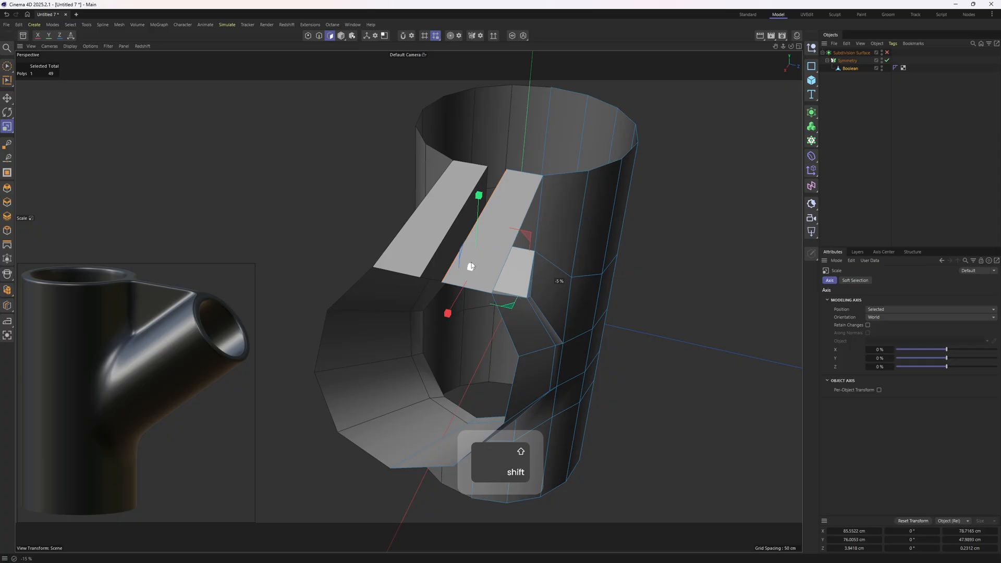
pyautogui.press('delete')
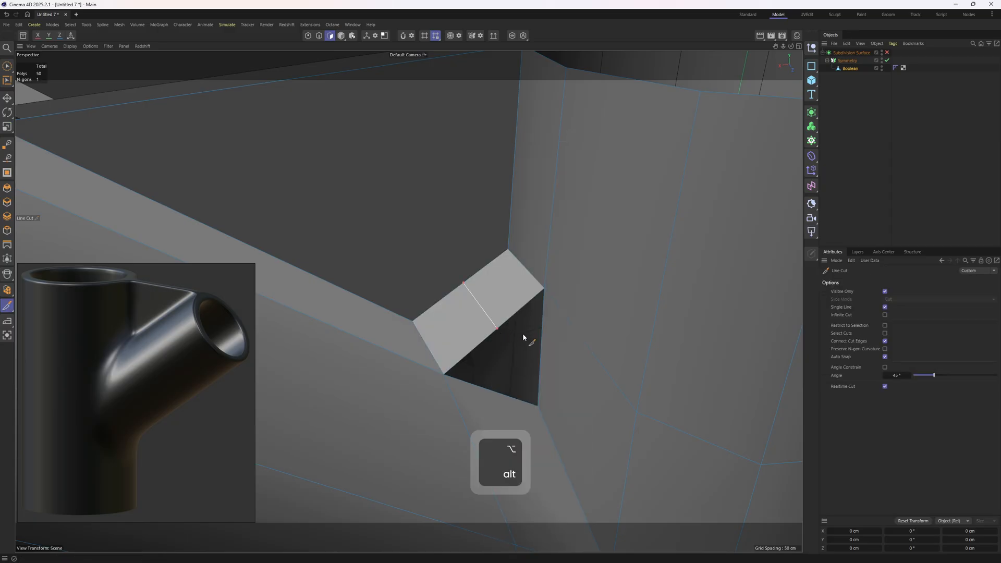
# - Cut a new edge across the triangular junction face and align the junction points in Top view
pyautogui.click(7, 144)
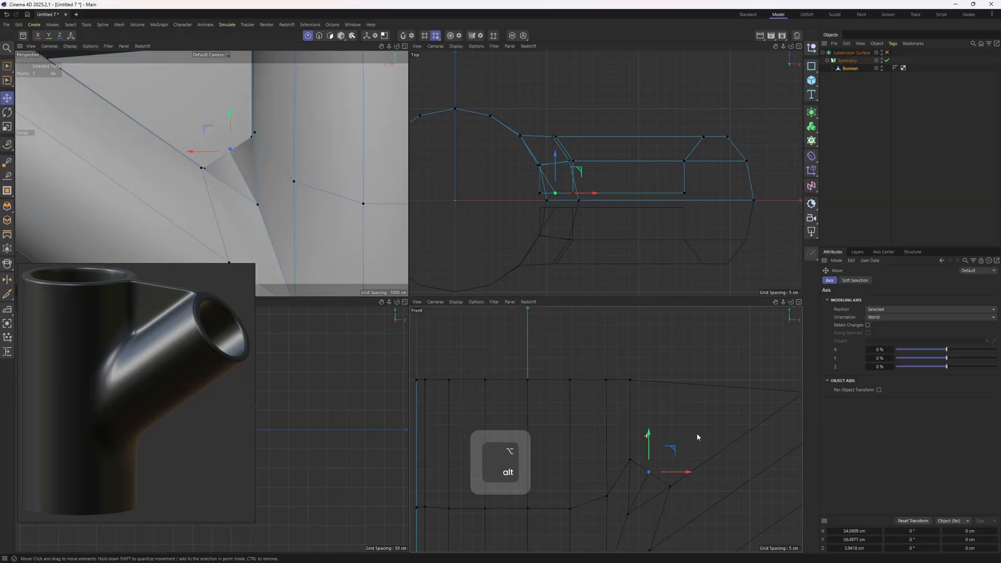
pyautogui.moveTo(649, 473); pyautogui.dragTo(633, 445)
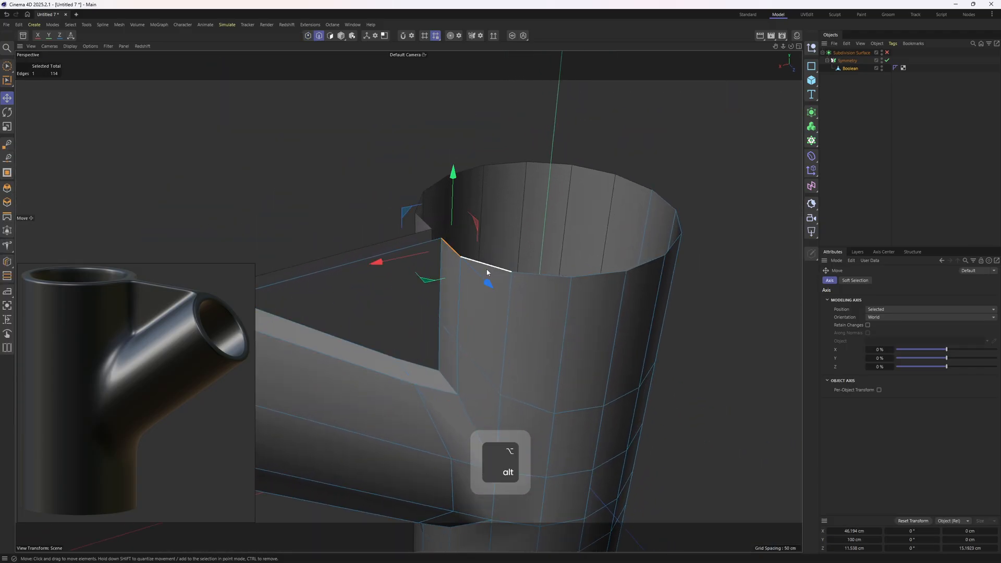
# - Reposition the junction rim edge and the main pipe's top rim loop with the Move tool
pyautogui.moveTo(488, 272); pyautogui.dragTo(596, 274)
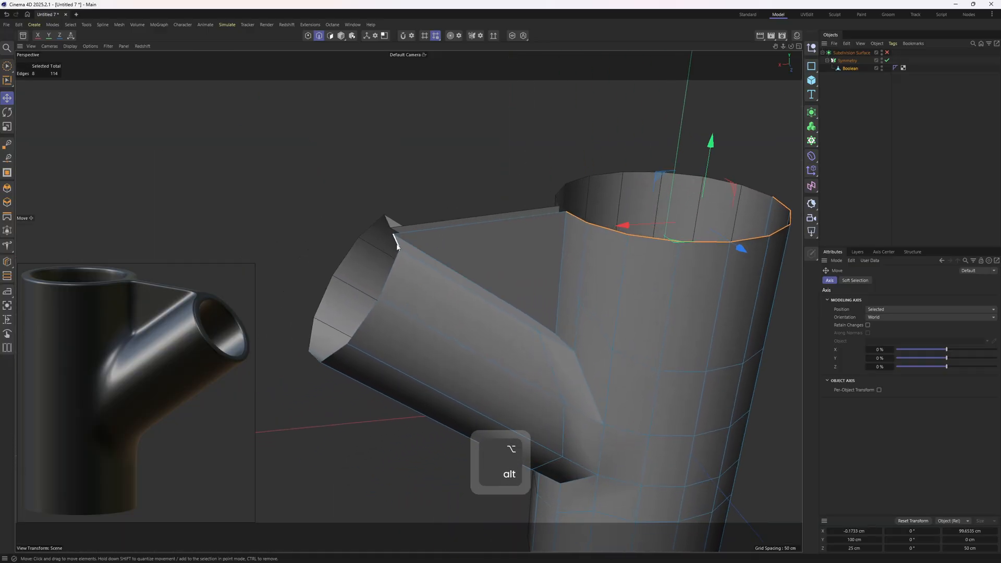
pyautogui.moveTo(397, 246); pyautogui.dragTo(545, 261)
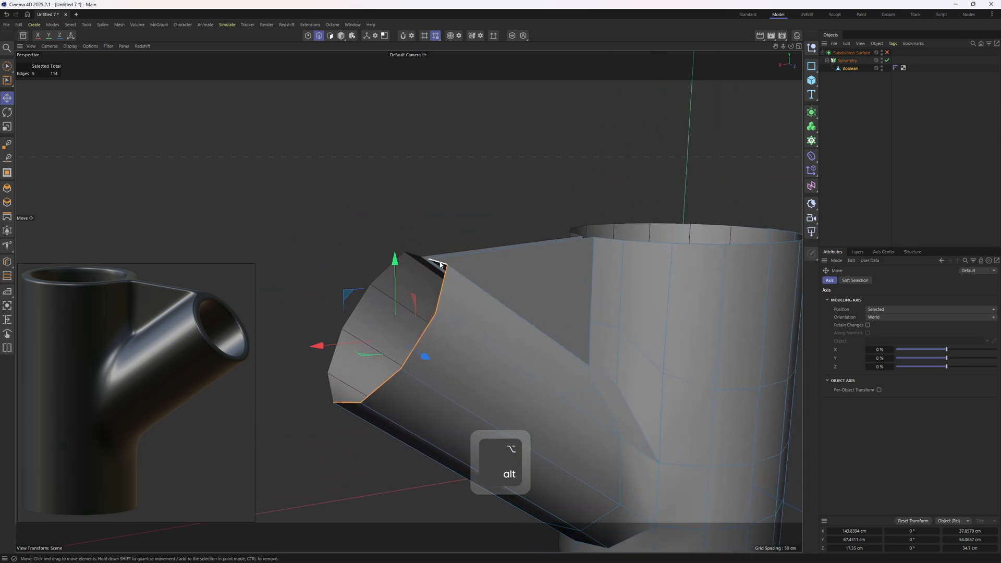
# - Align the workplane to the branch opening and select the edge loop around the junction
pyautogui.moveTo(440, 265); pyautogui.dragTo(431, 306)
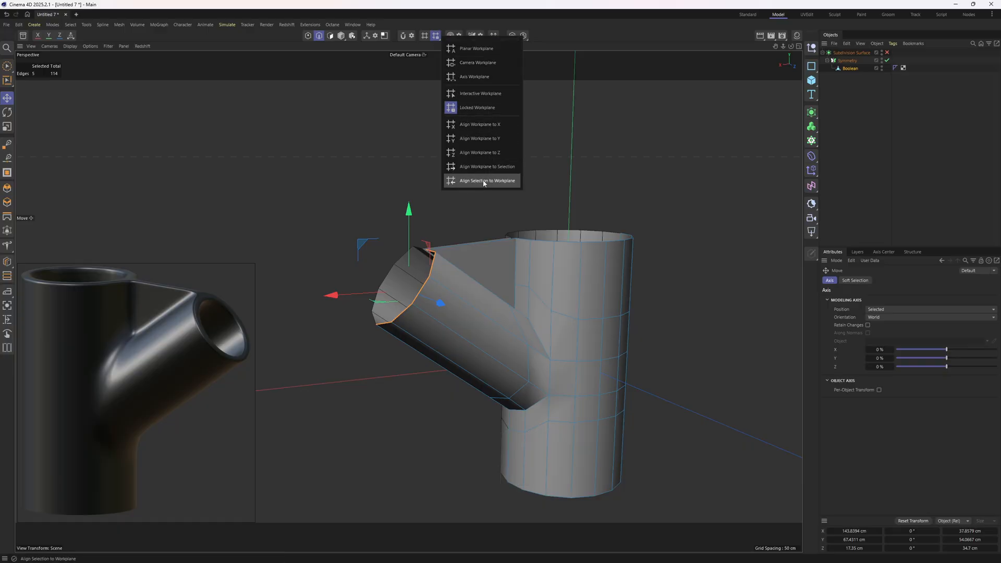
pyautogui.moveTo(485, 167)
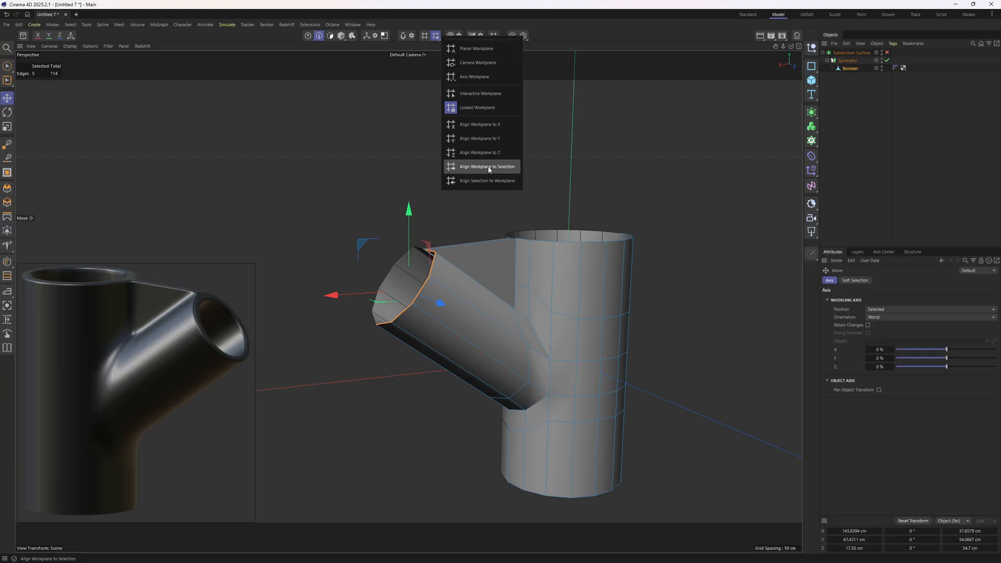
pyautogui.click(487, 167)
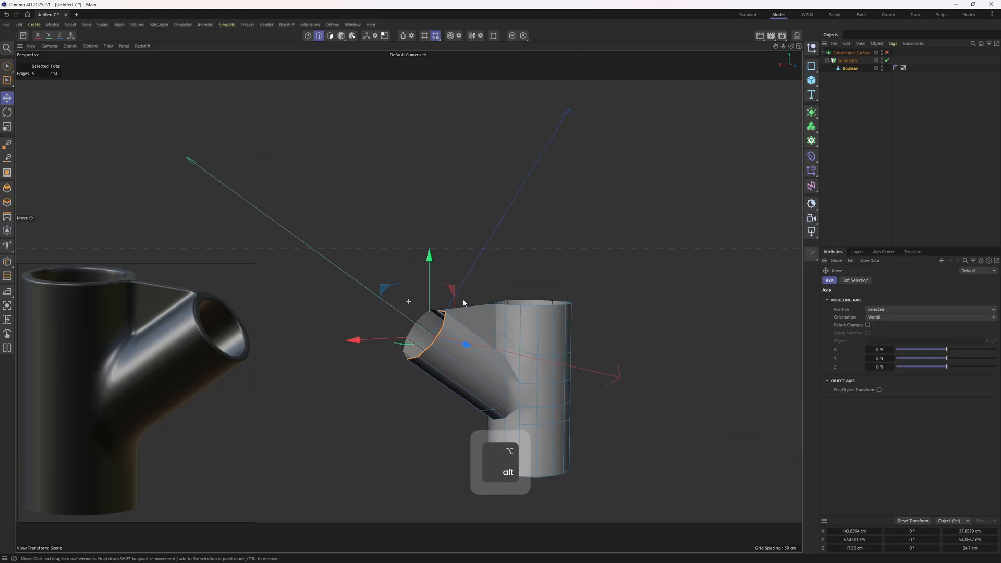
pyautogui.click(123, 46)
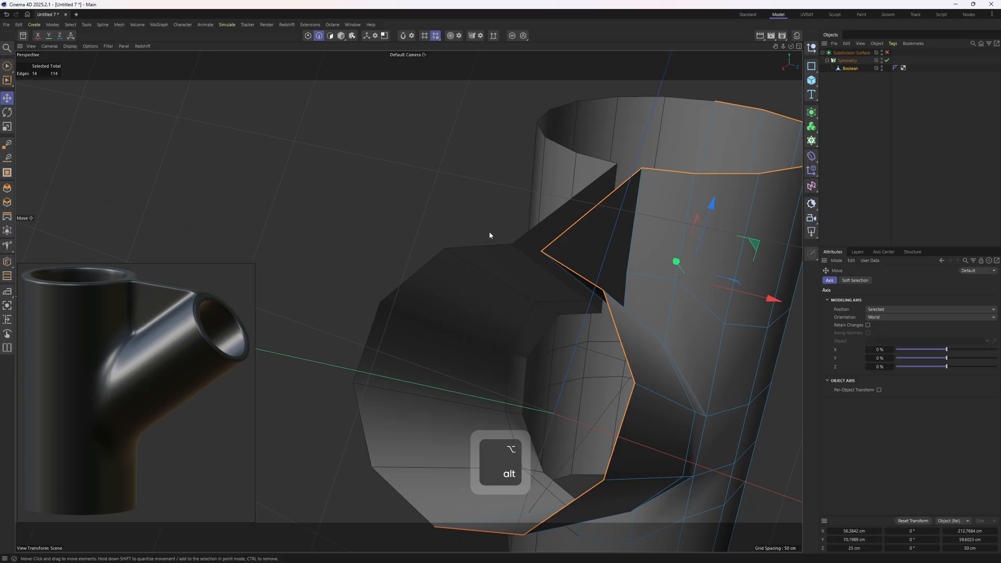
pyautogui.click(435, 36)
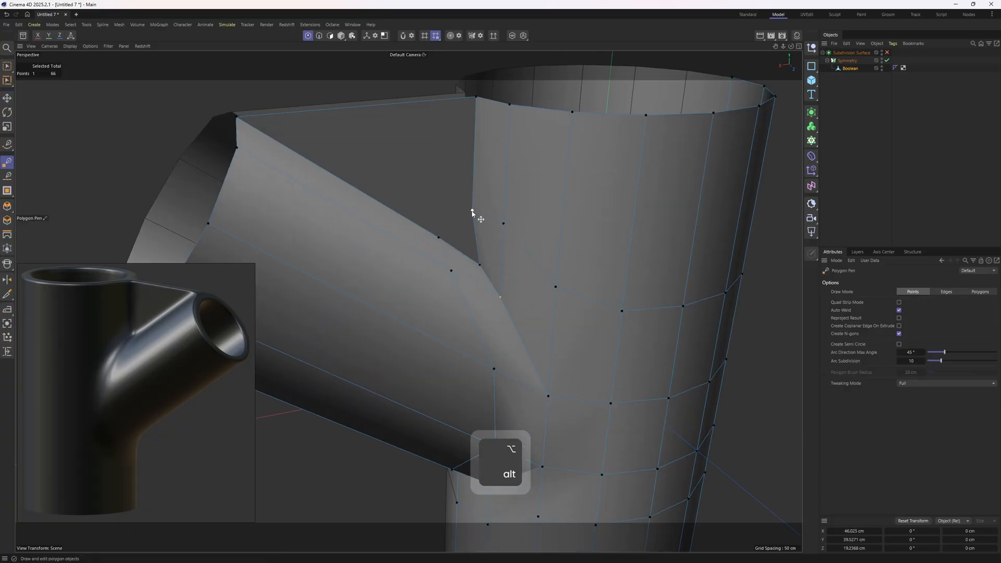
# - Slide two junction points along their edges to even the seam spacing
pyautogui.press('e')
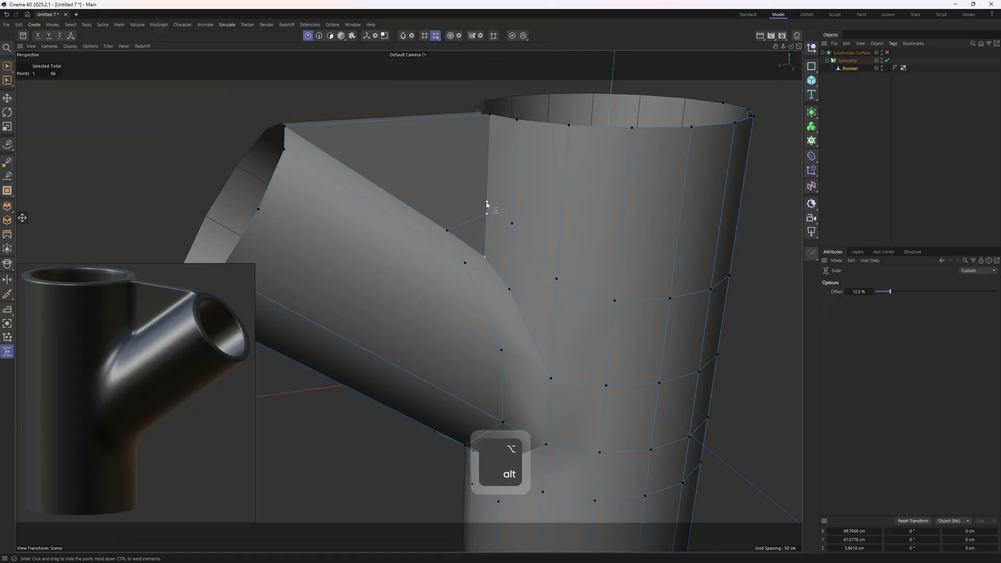
pyautogui.moveTo(485, 204); pyautogui.dragTo(467, 243)
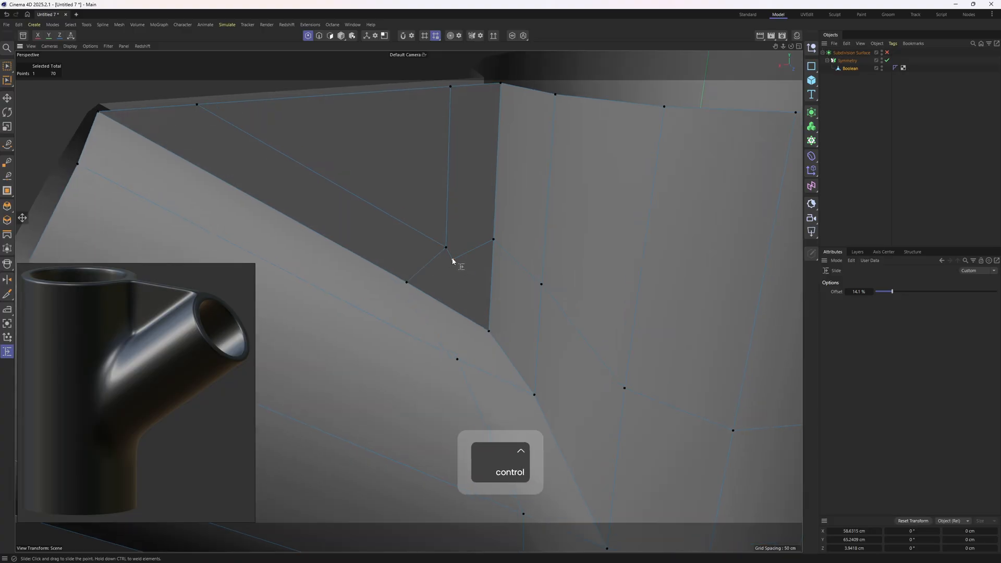
pyautogui.moveTo(451, 249); pyautogui.dragTo(422, 254)
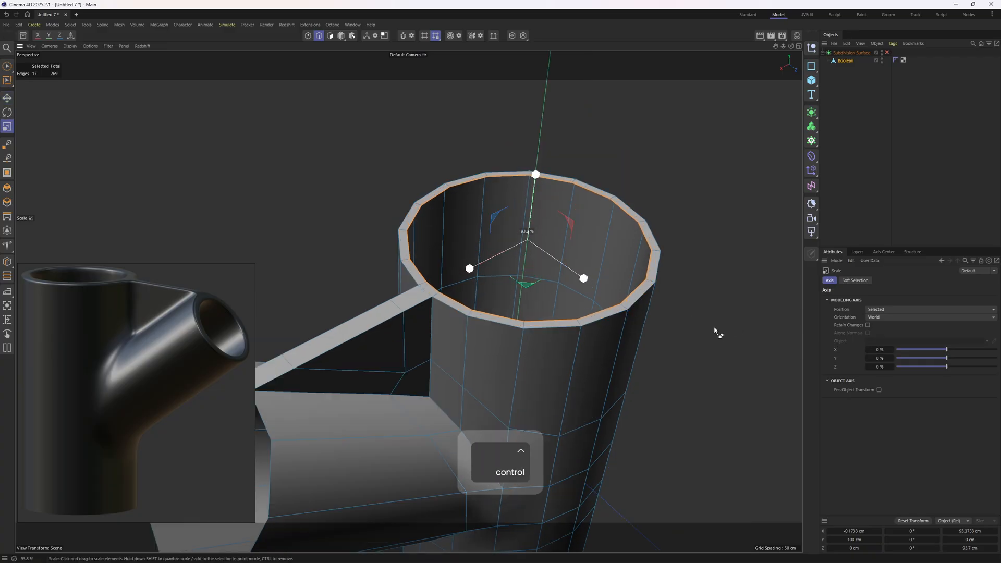
# - Shrink the extruded inner rim of the top opening to form a visible wall thickness
pyautogui.moveTo(716, 330); pyautogui.dragTo(670, 332)
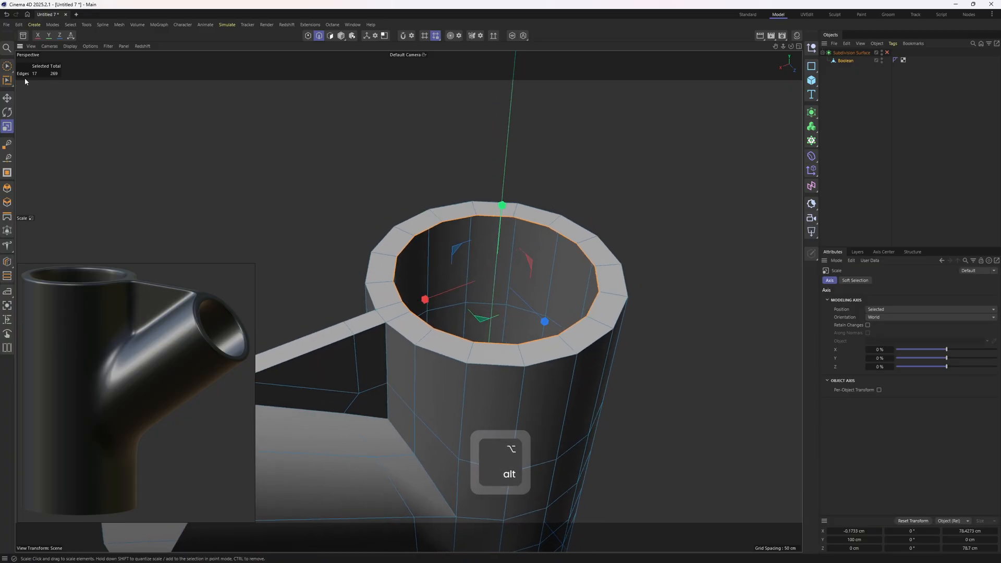
pyautogui.moveTo(172, 149)
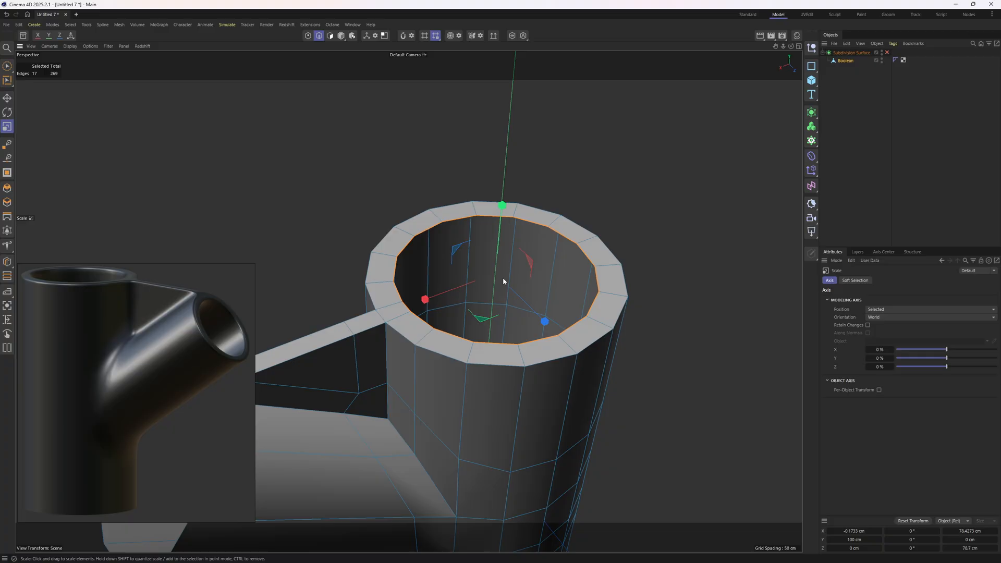
pyautogui.press('alt')
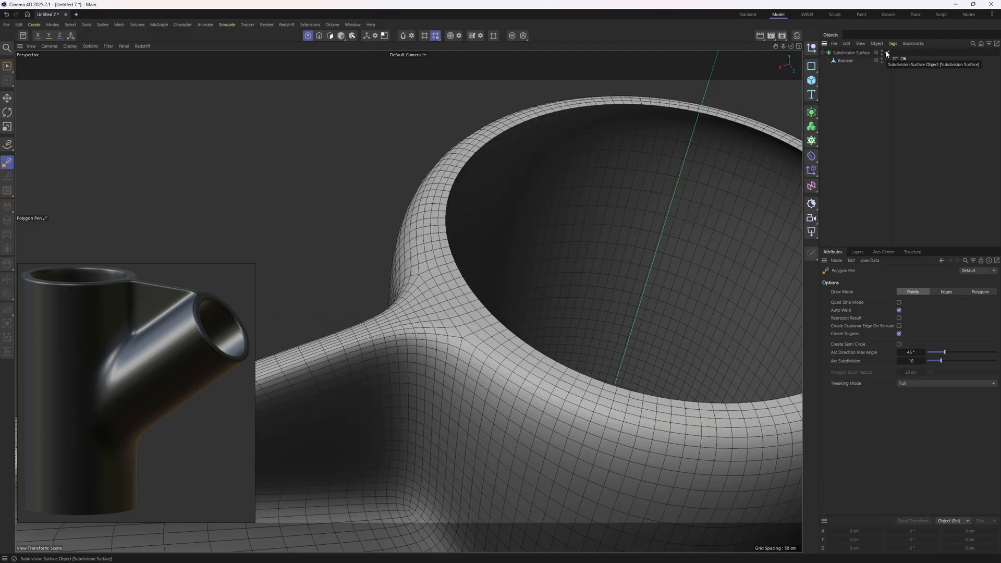
# - Disable subdivision smoothing to show the low-poly base cage
pyautogui.press('e')
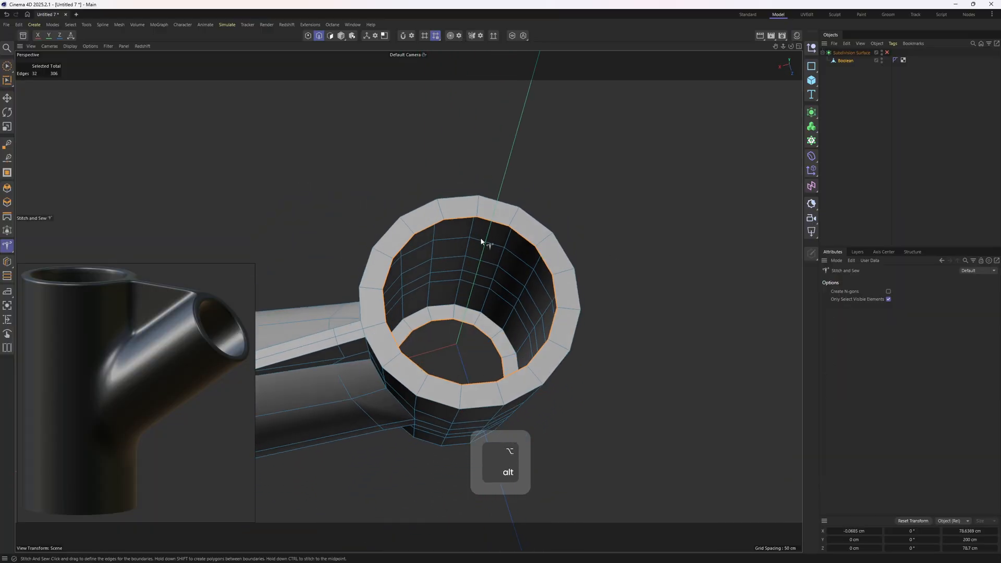
# - Sew the inner edge loop to the opening's rim loop to close the wall
pyautogui.moveTo(482, 243); pyautogui.dragTo(556, 244)
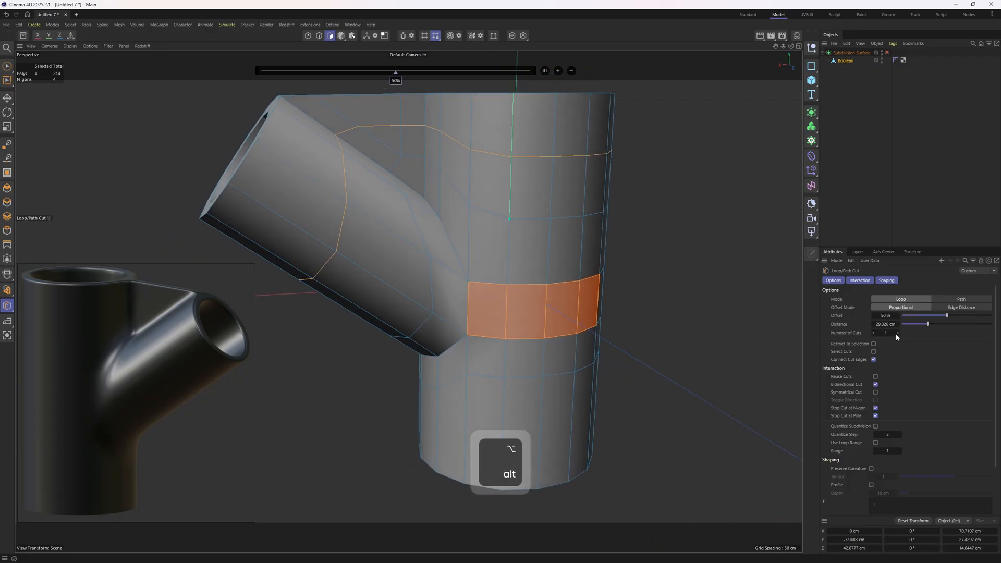
# - Set the Number of Cuts for the loop around the branch tube
pyautogui.click(897, 332)
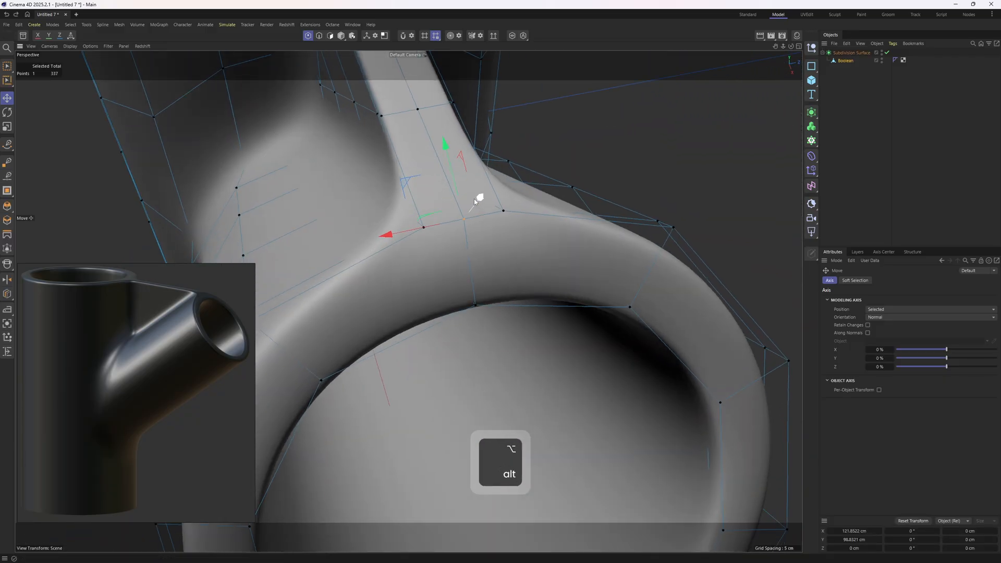
# - Pull a junction cage point so the branch curves smoothly into the main pipe
pyautogui.moveTo(479, 198); pyautogui.dragTo(488, 185)
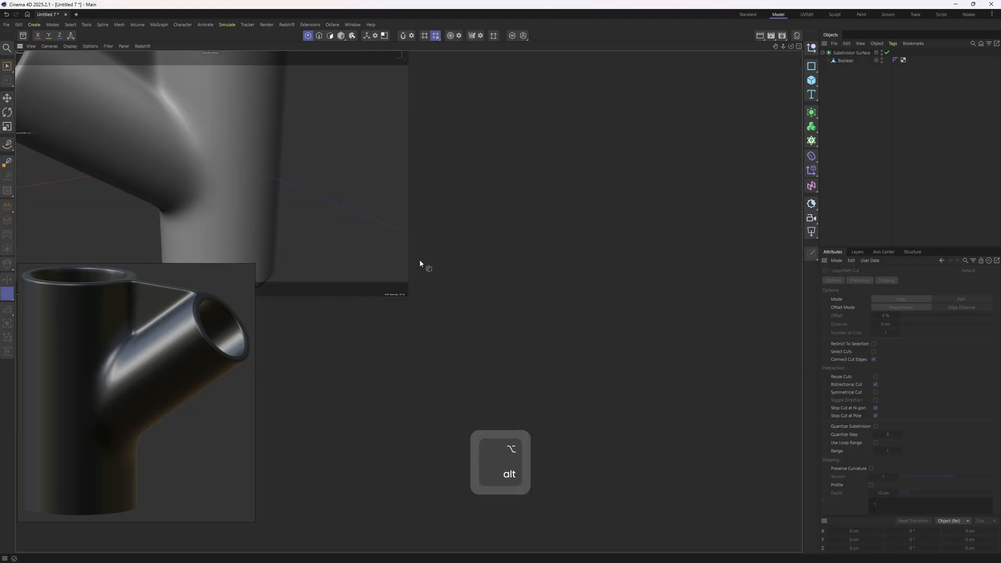
# - Slide the seam edge loop toward the branch to tighten the junction crease
pyautogui.press('n')
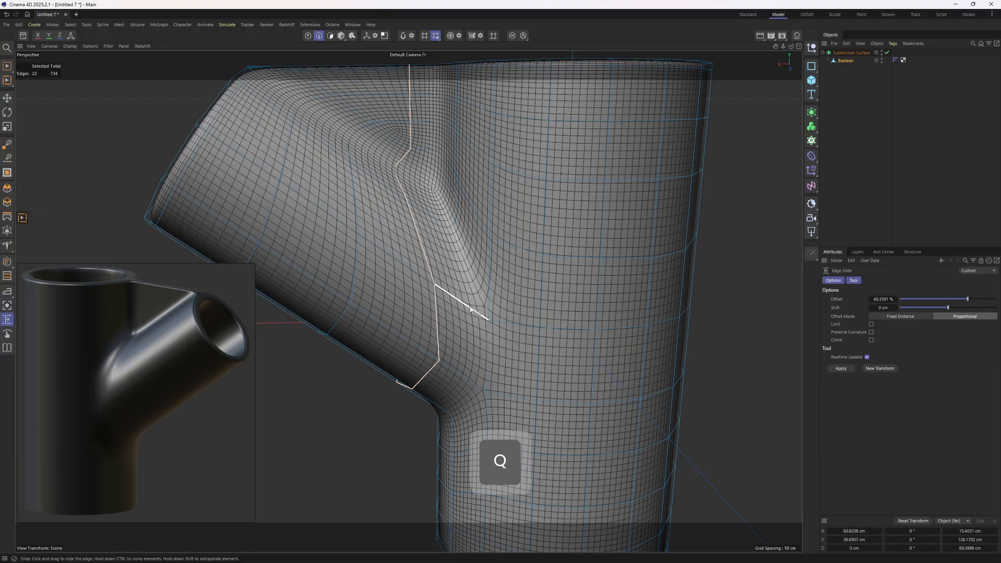
pyautogui.press('alt')
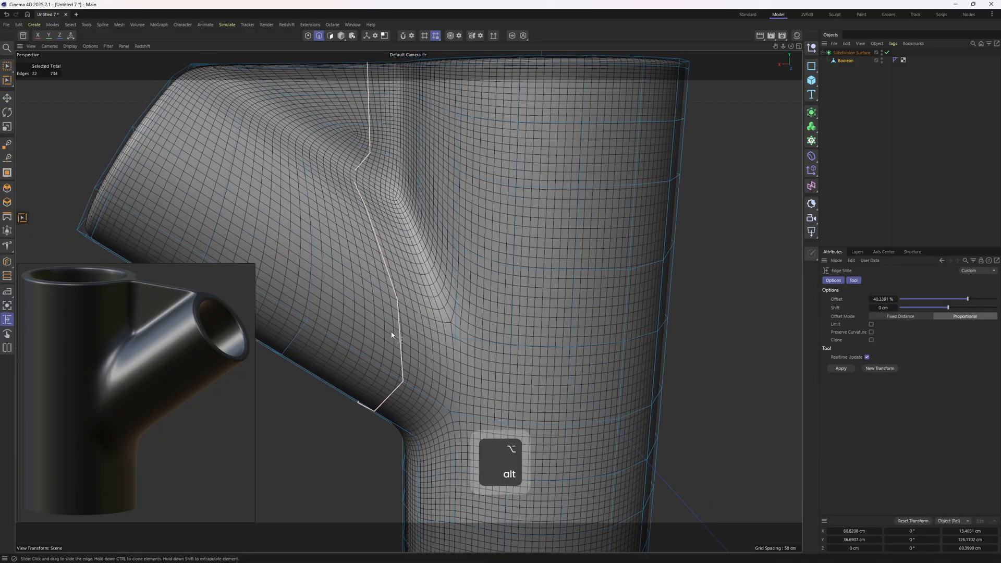
pyautogui.moveTo(392, 335); pyautogui.dragTo(465, 363)
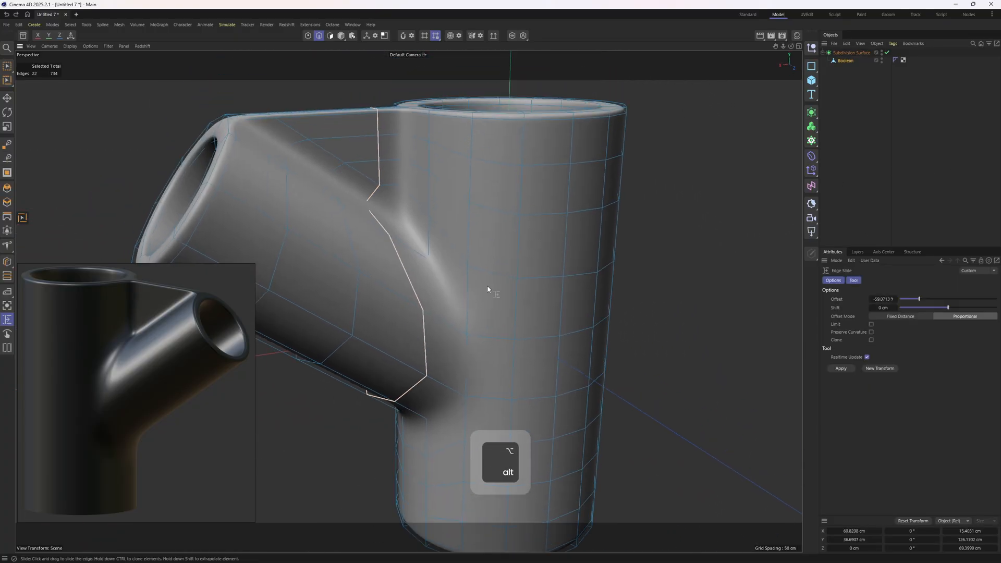
# - Switch the viewport to parallel projection and darken the material's base colour
pyautogui.click(49, 46)
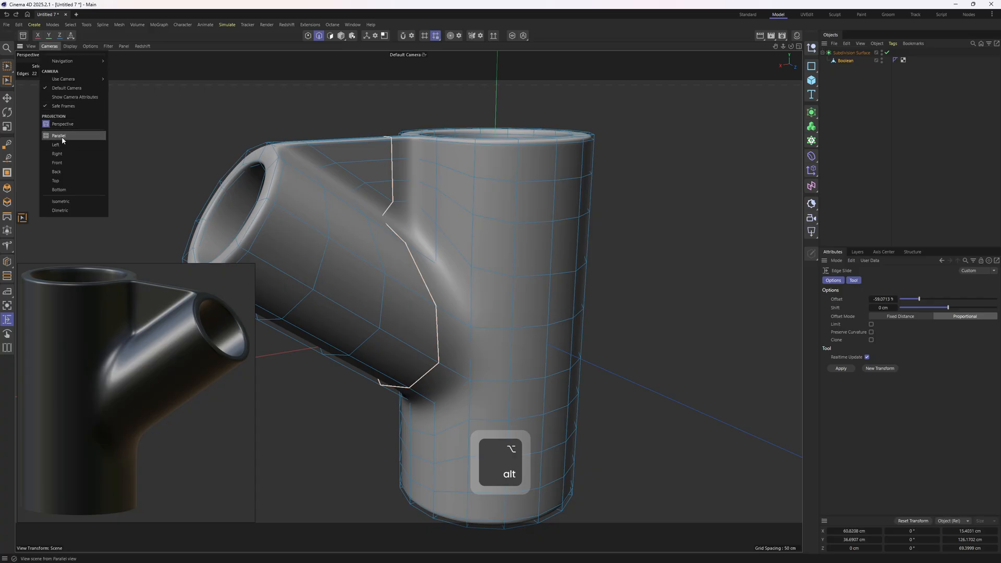
pyautogui.click(58, 136)
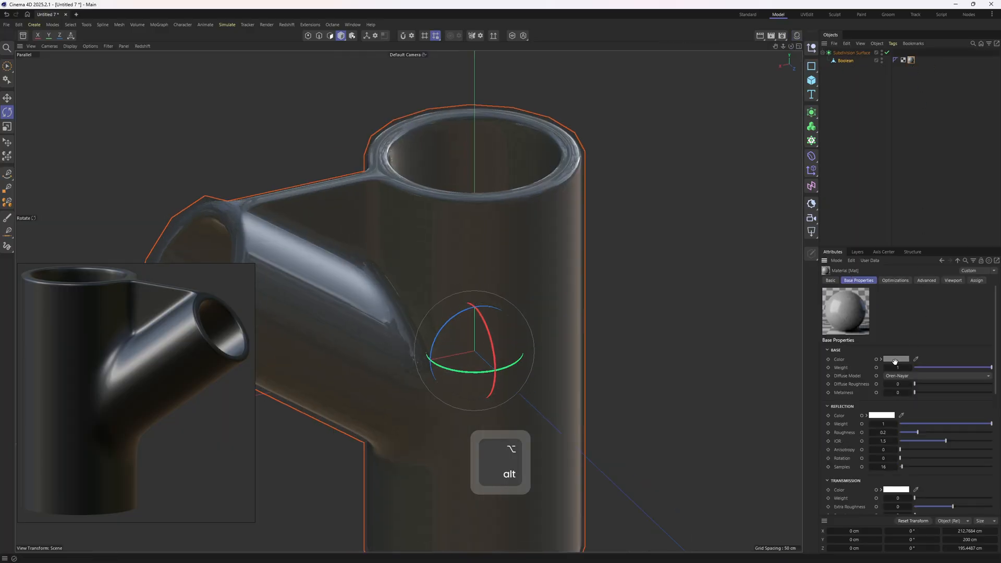
pyautogui.click(895, 359)
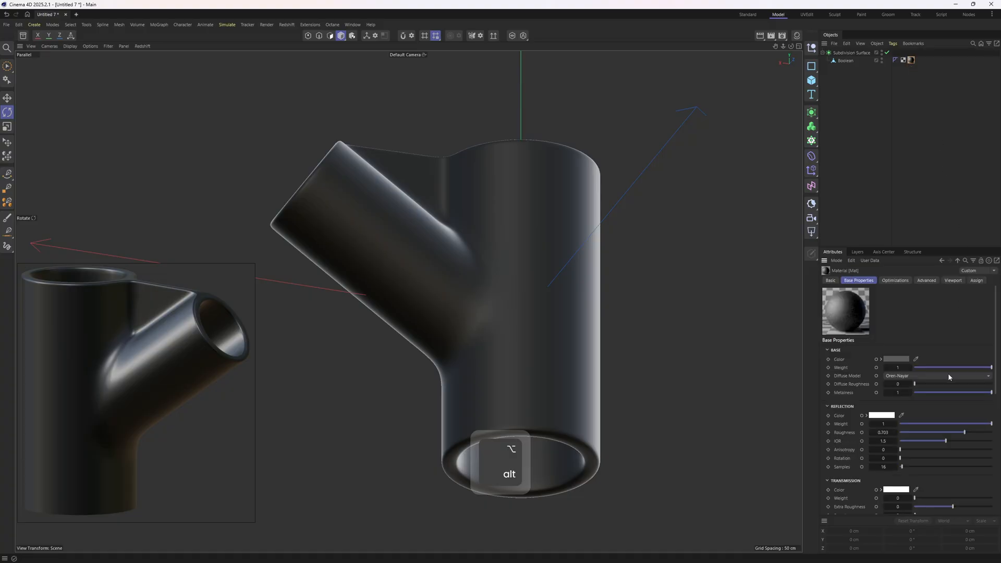
pyautogui.click(895, 358)
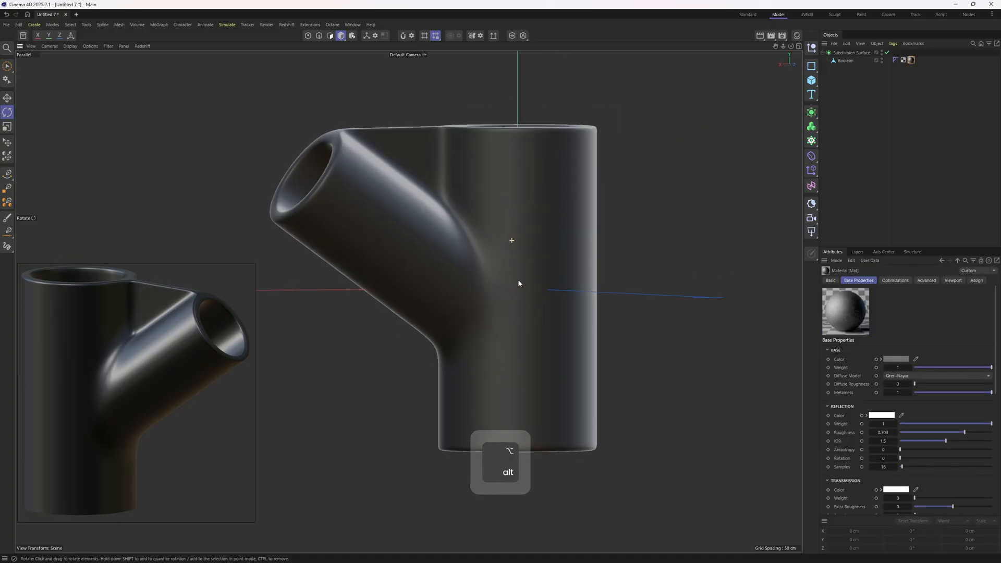
pyautogui.moveTo(518, 283); pyautogui.dragTo(469, 249)
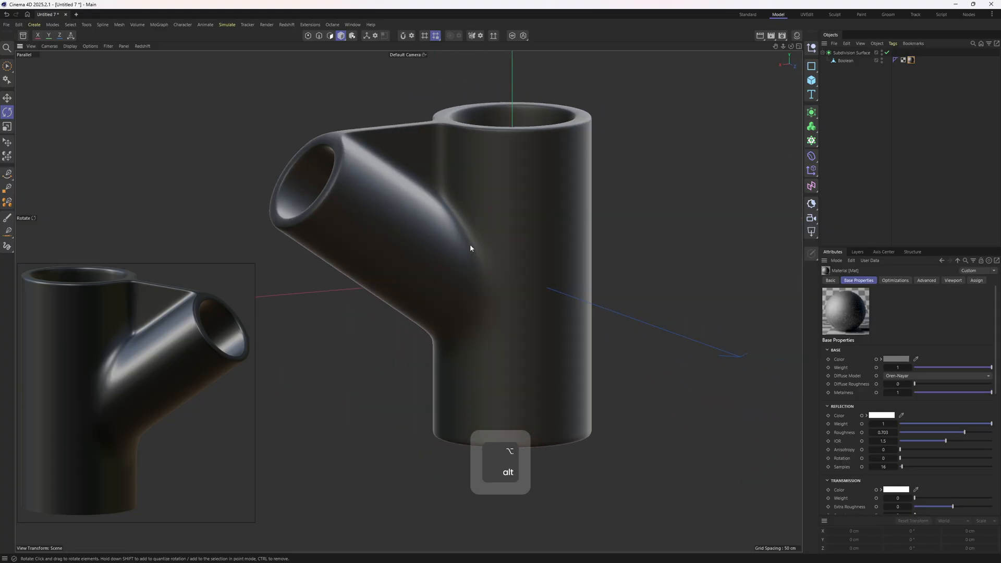
pyautogui.moveTo(470, 248); pyautogui.dragTo(488, 294)
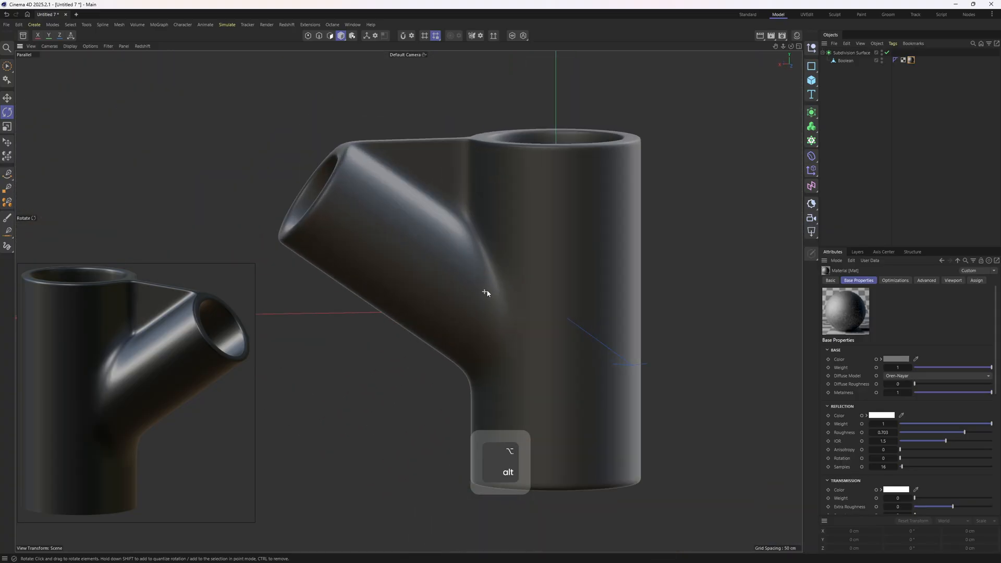
pyautogui.moveTo(487, 294); pyautogui.dragTo(514, 231)
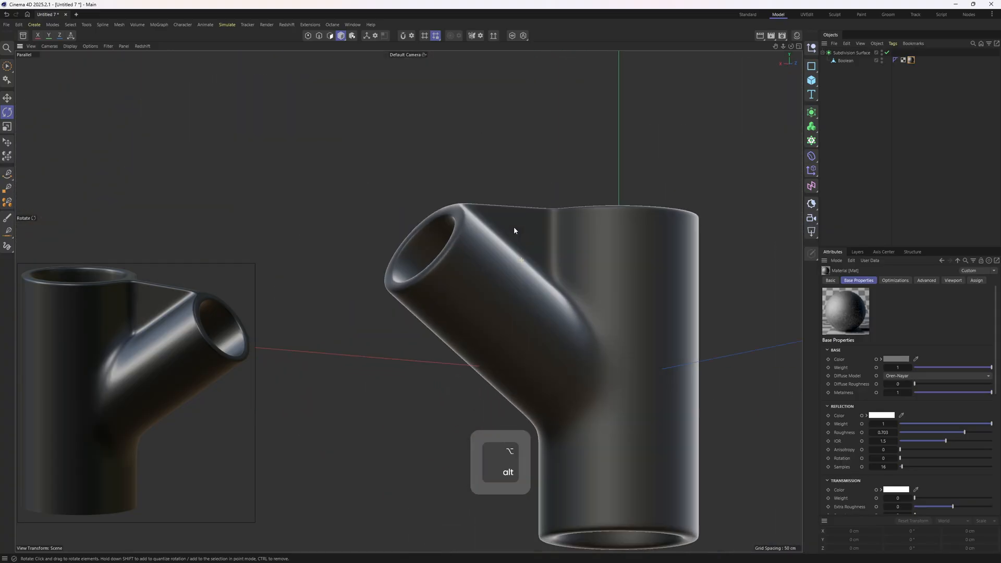
pyautogui.moveTo(514, 231); pyautogui.dragTo(424, 249)
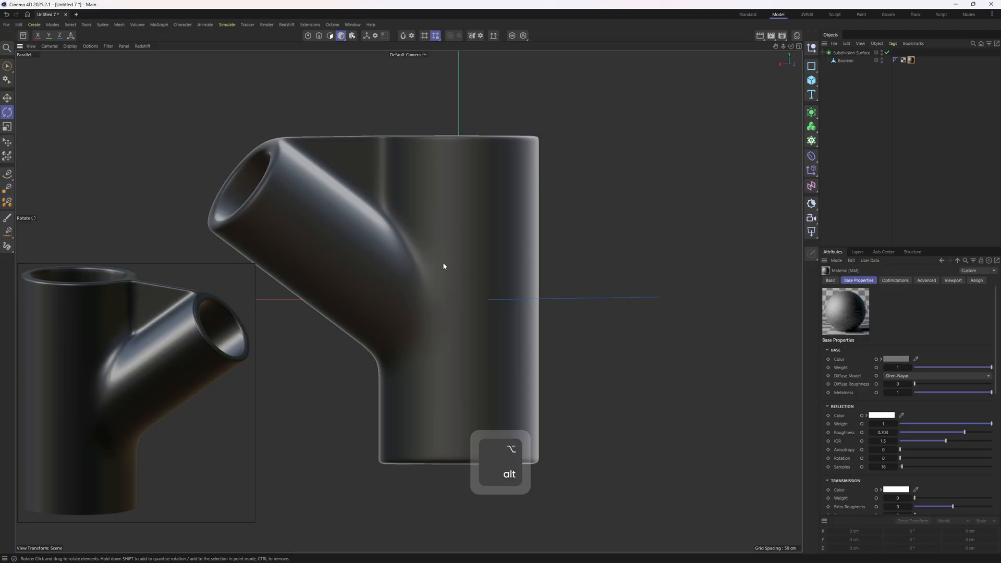
pyautogui.moveTo(444, 266); pyautogui.dragTo(481, 276)
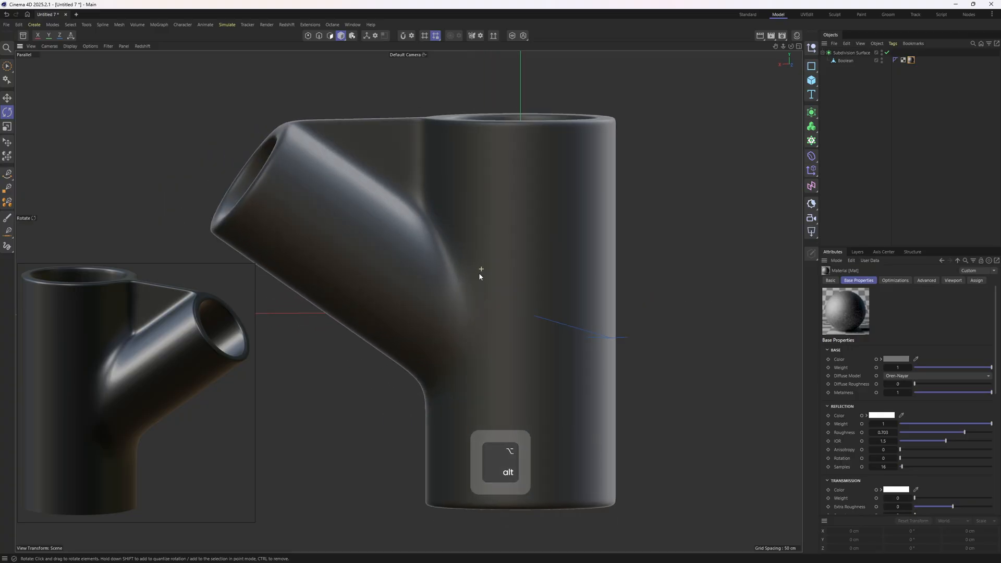